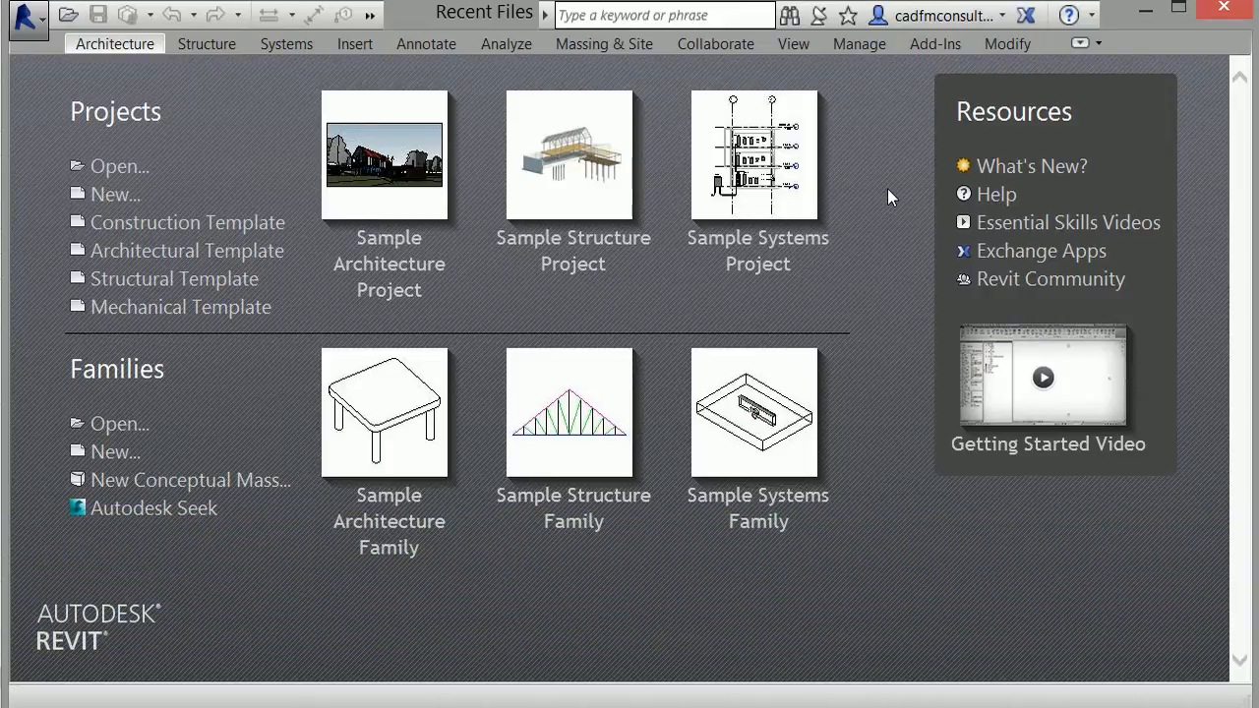
mouse_move(389, 264)
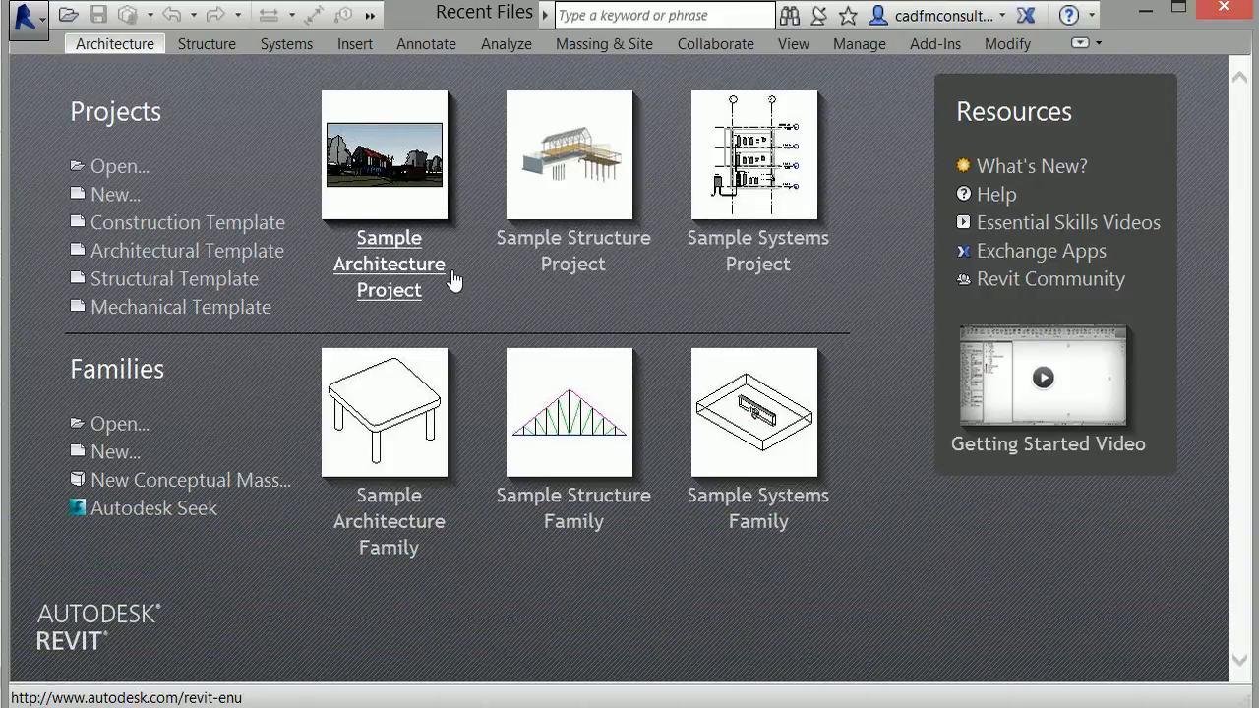
mouse_move(448, 275)
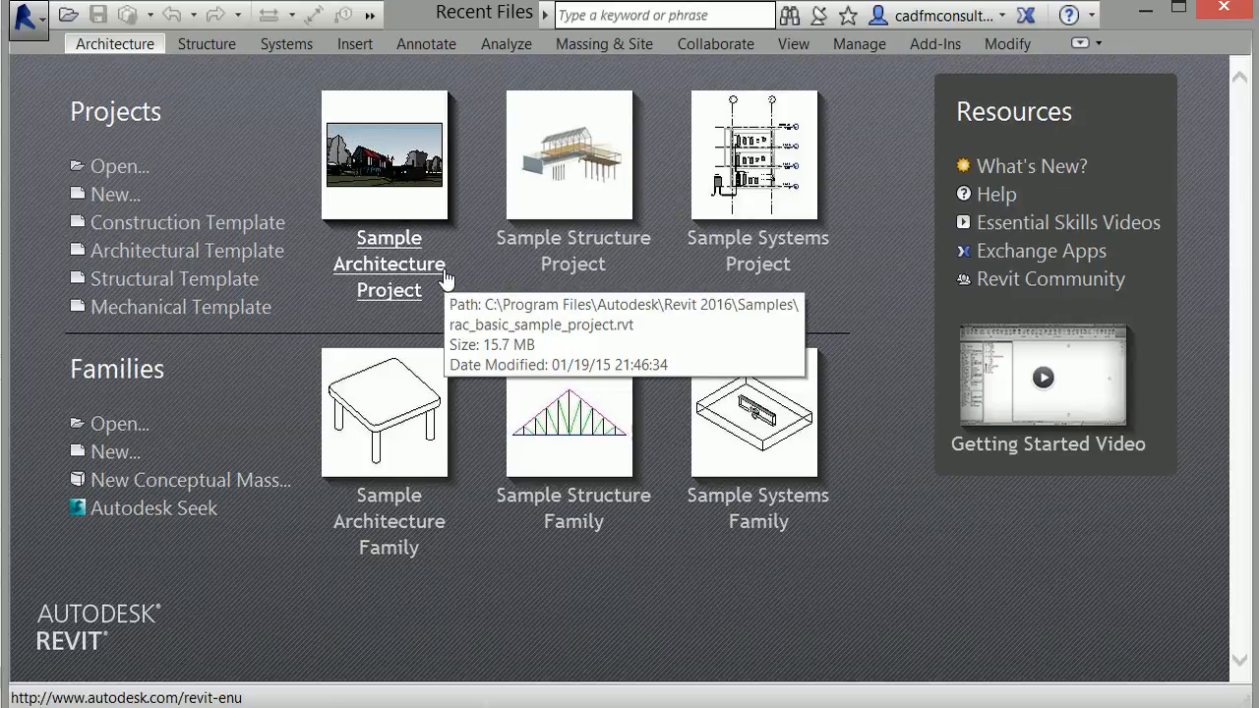
mouse_move(482, 276)
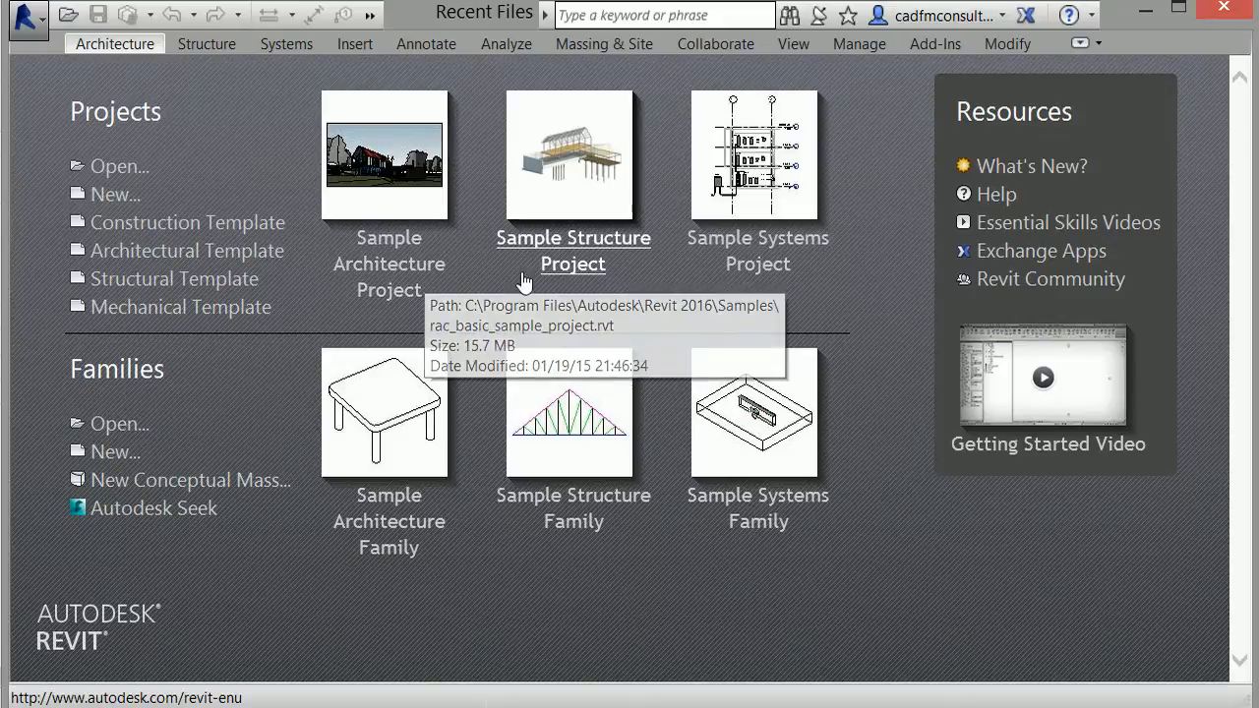
mouse_move(650, 299)
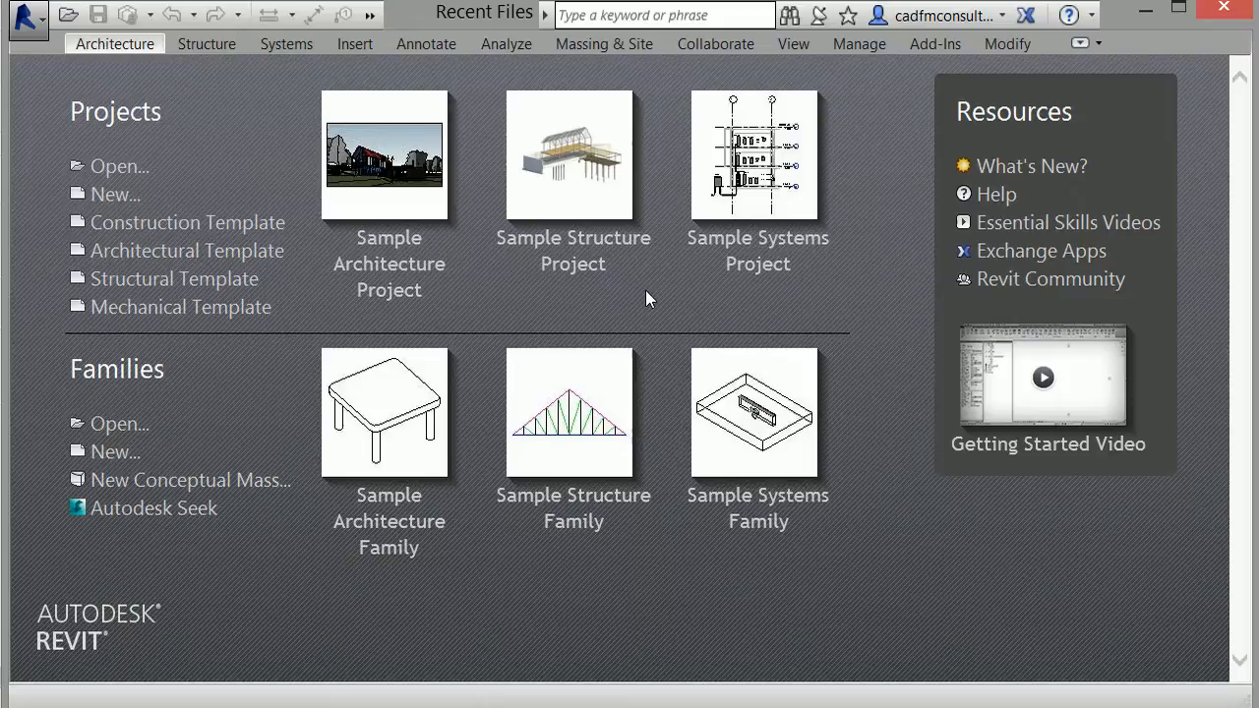
mouse_move(647, 368)
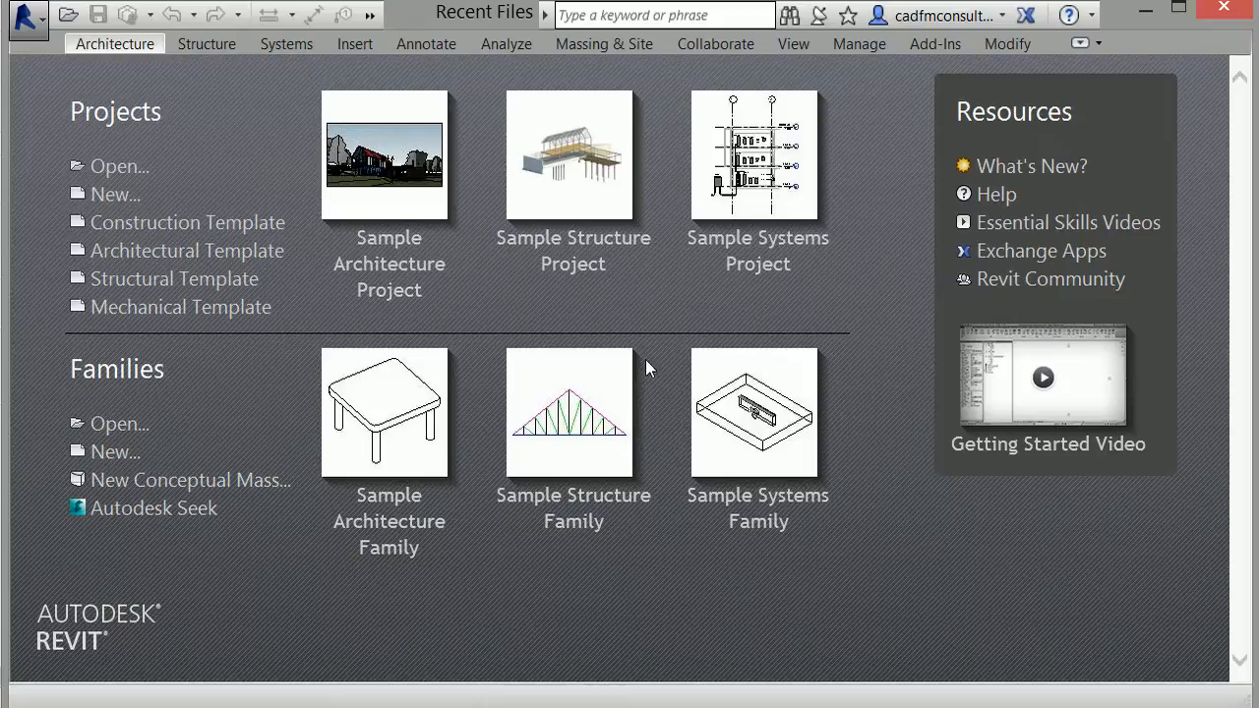
mouse_move(389, 521)
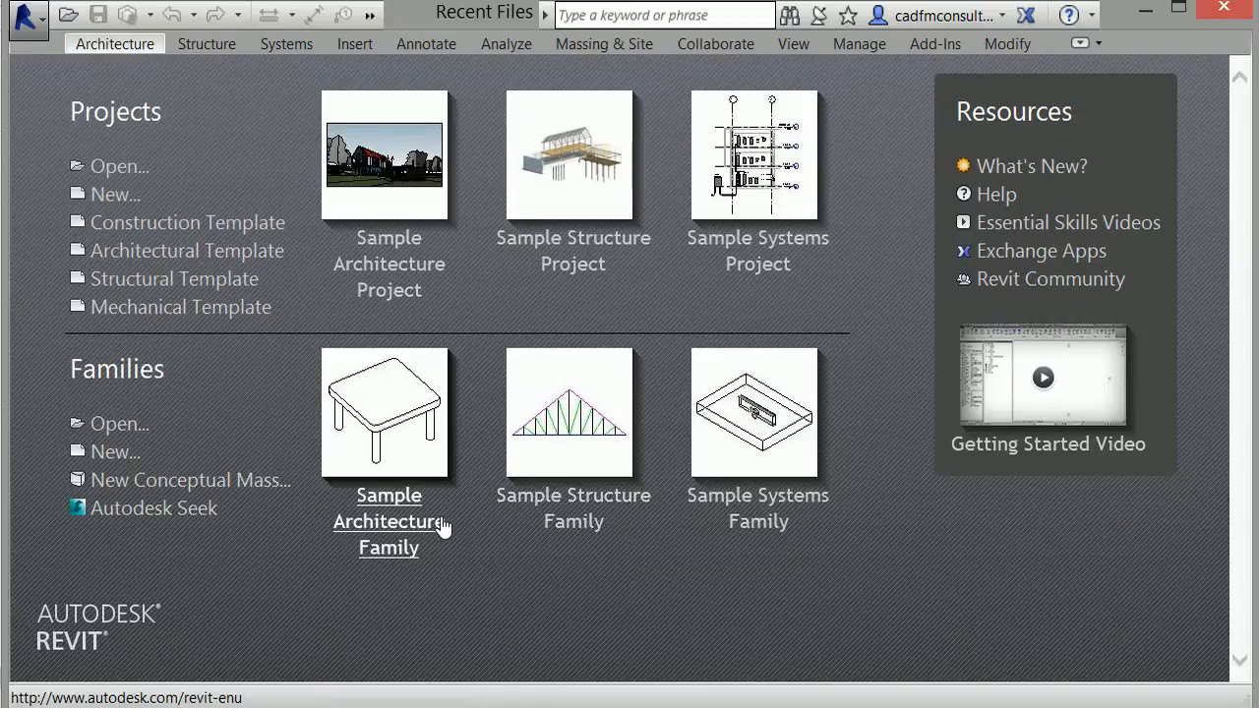
mouse_move(647, 606)
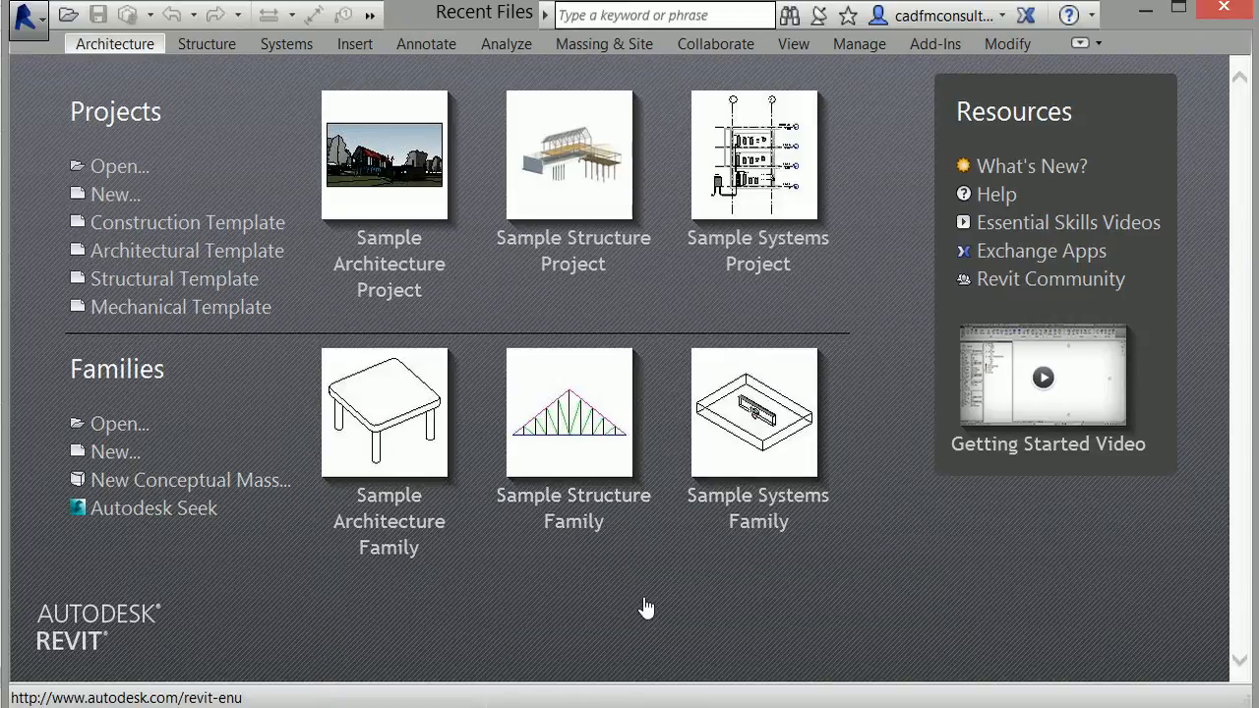
mouse_move(646, 606)
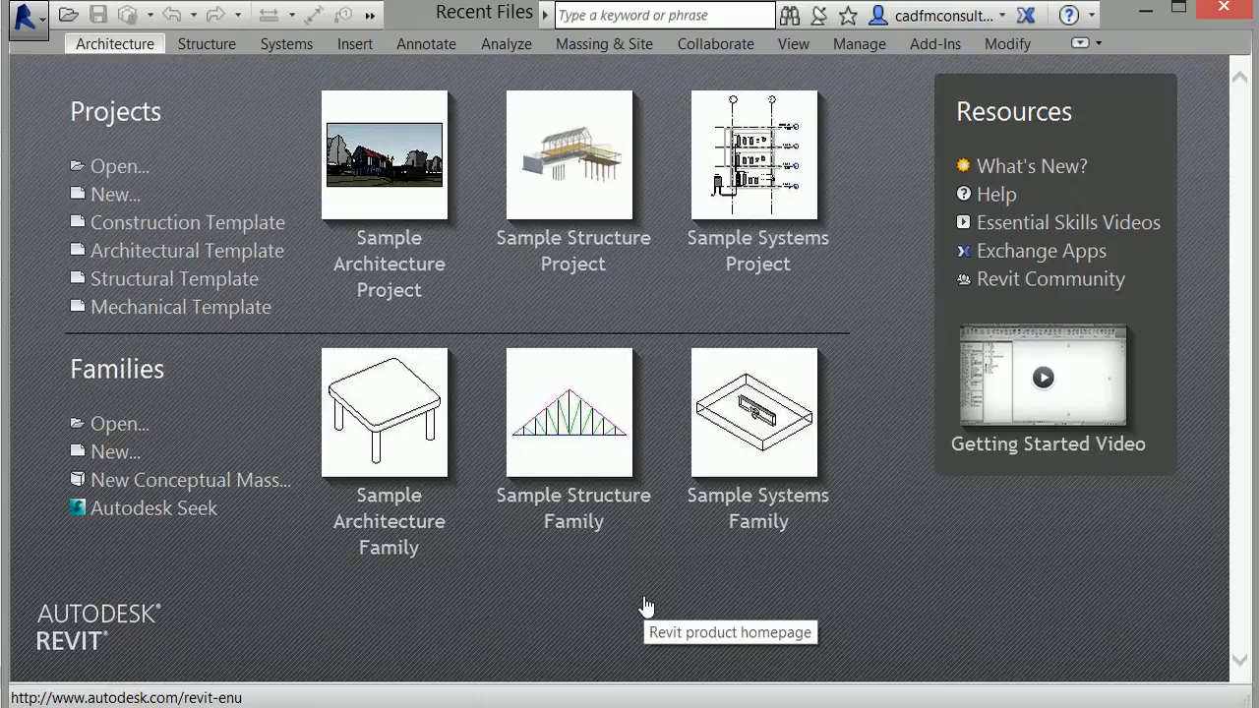
mouse_move(645, 602)
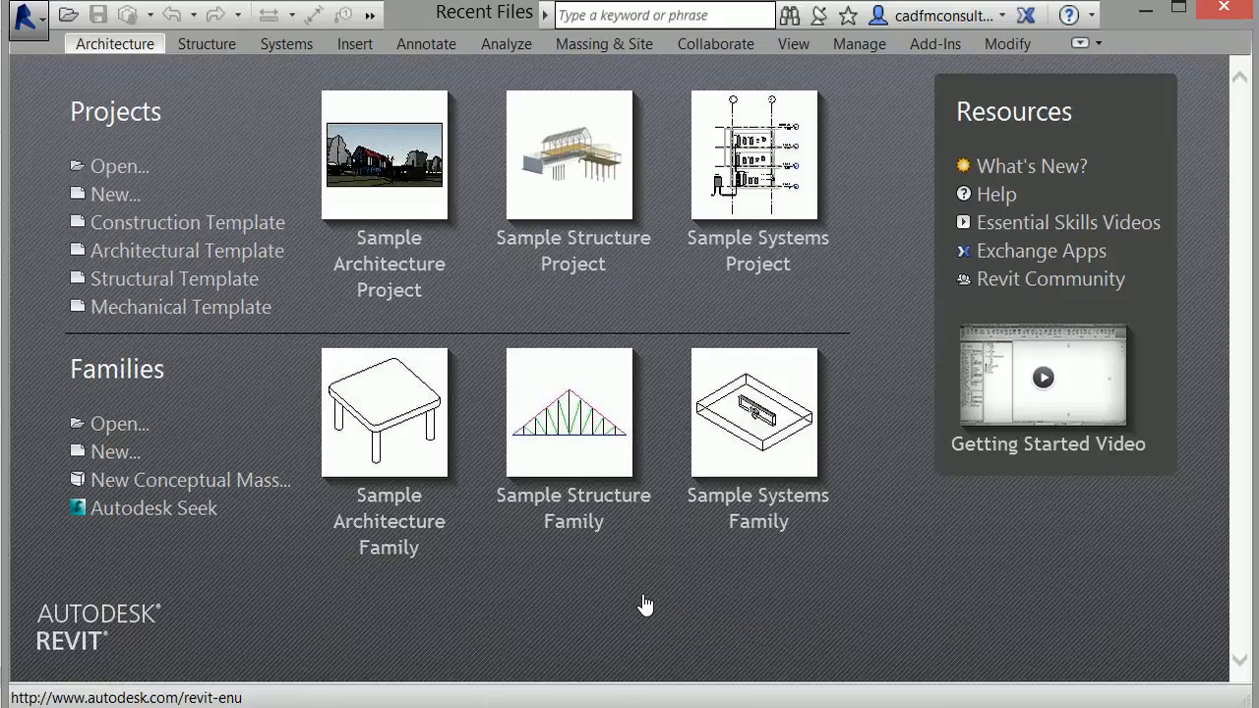
mouse_move(401, 482)
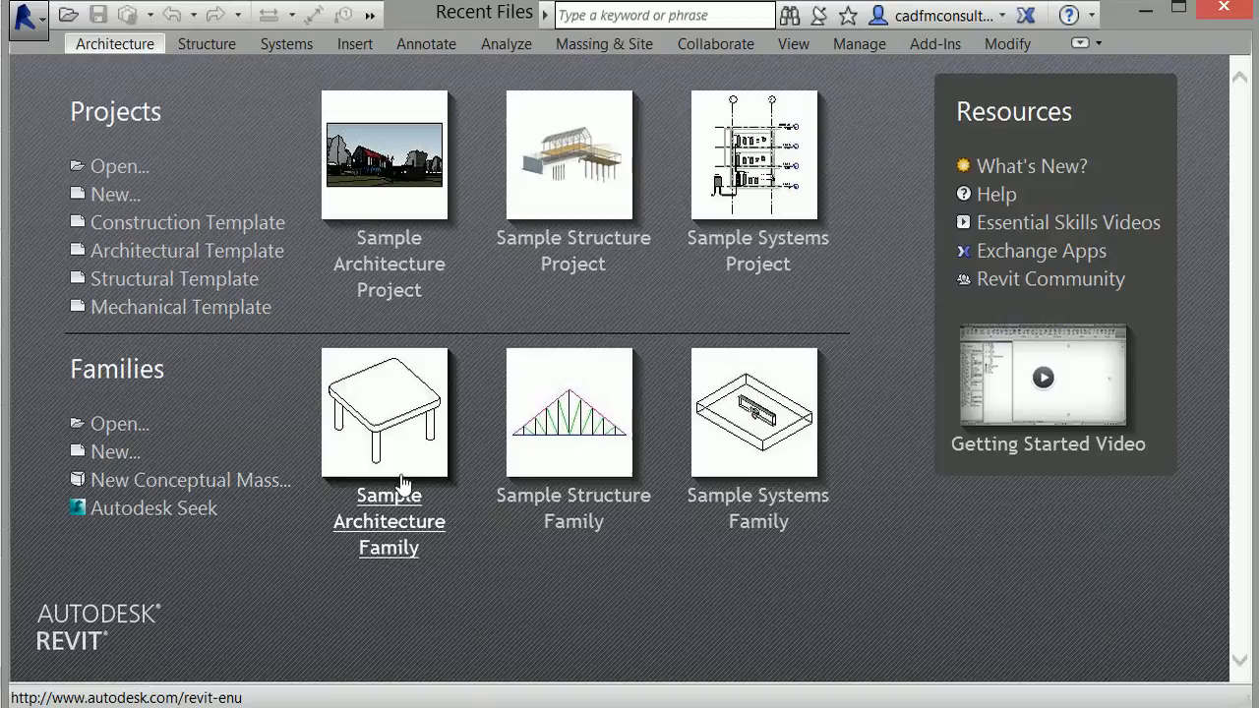
mouse_move(185, 251)
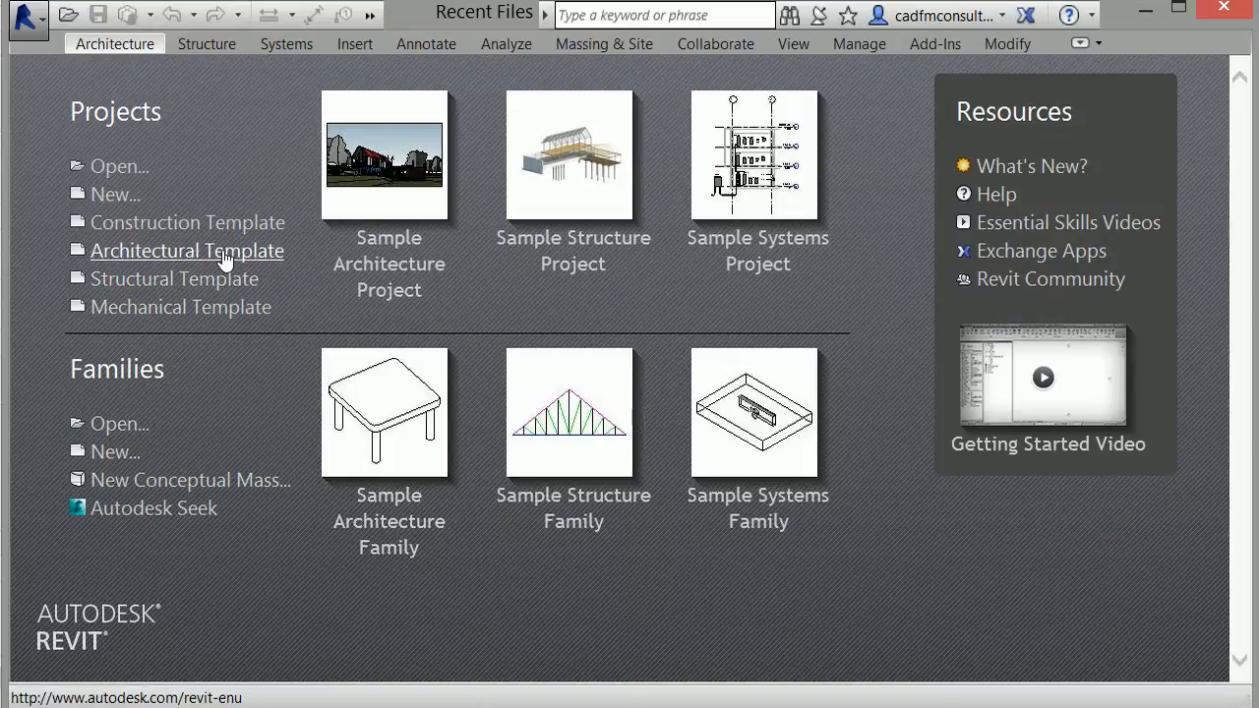
mouse_move(185, 252)
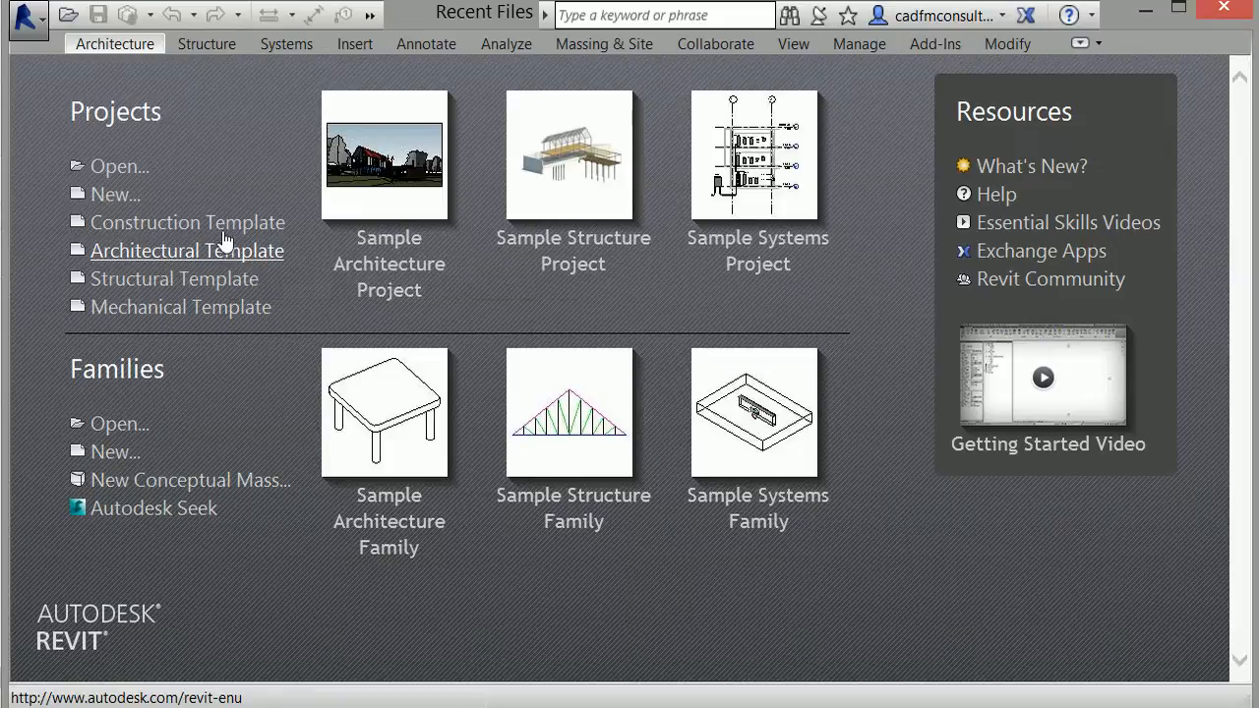
mouse_move(187, 222)
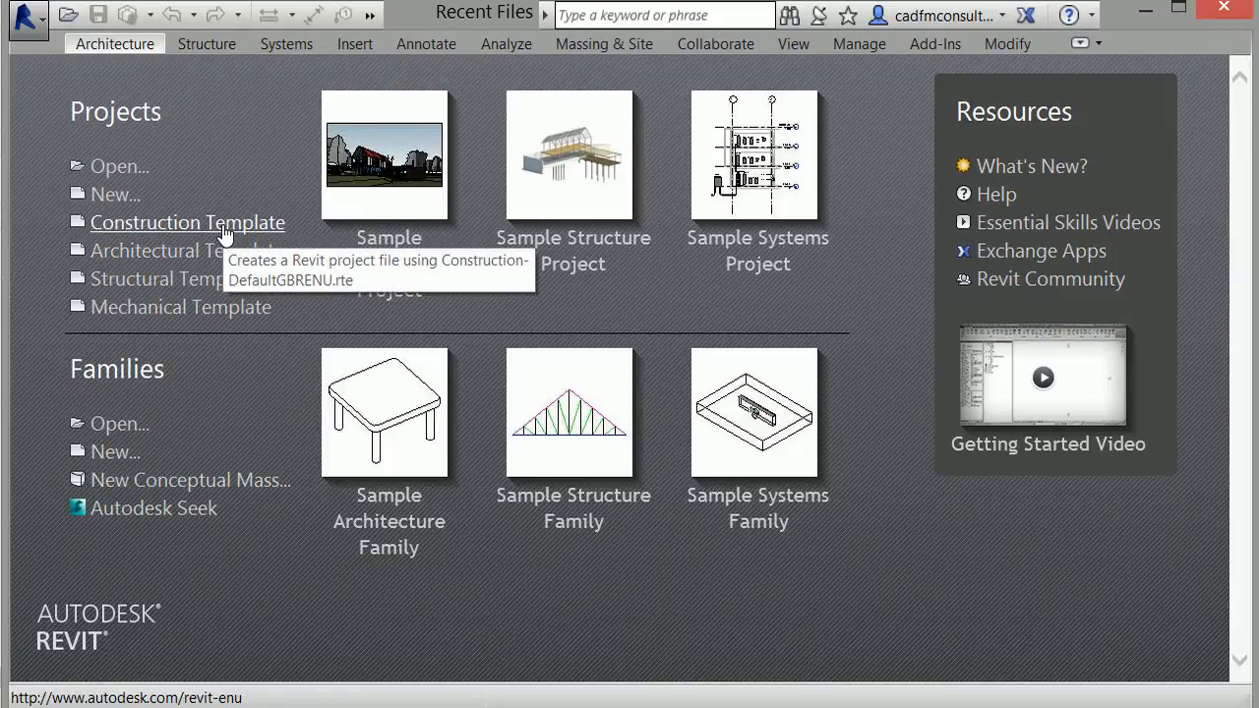
mouse_move(118, 165)
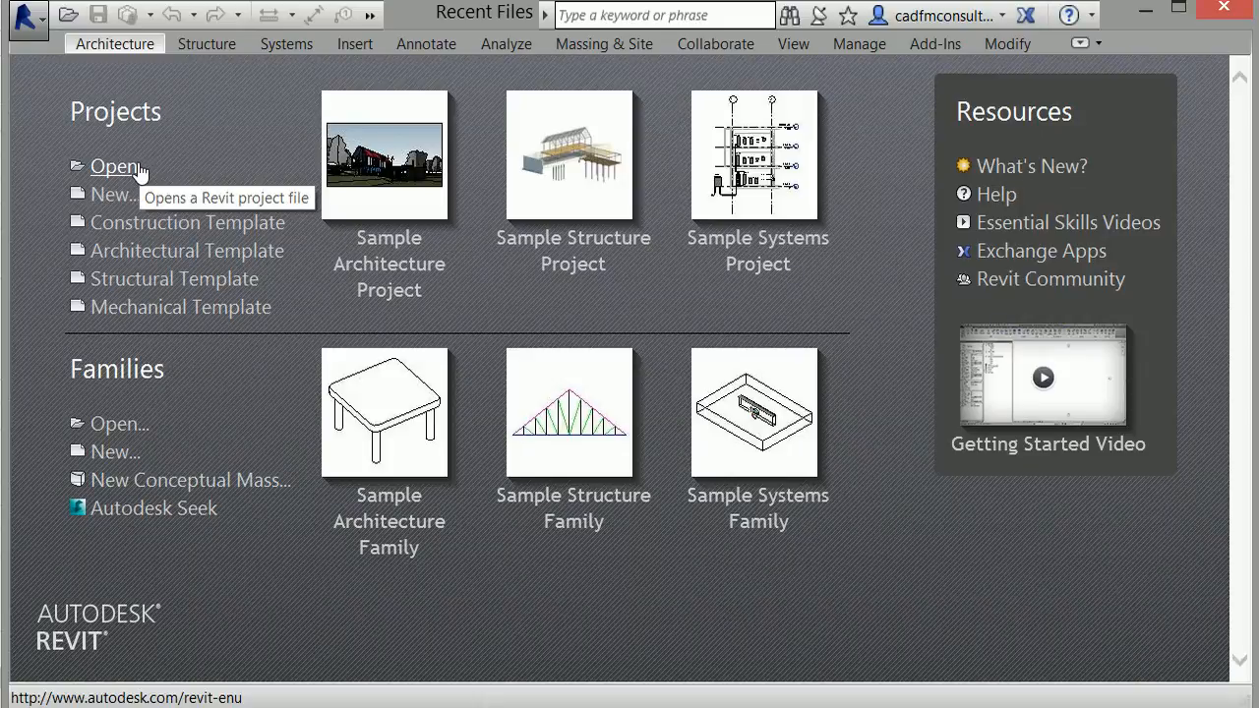
mouse_move(110, 195)
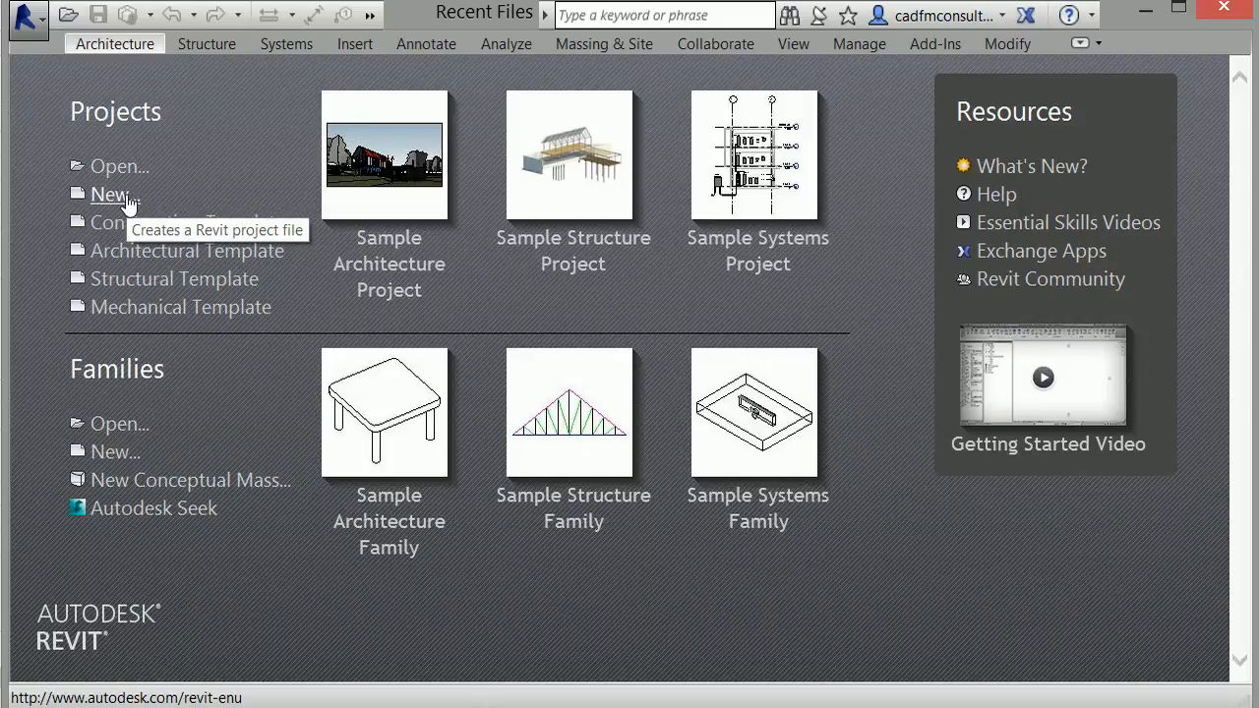
Create a new regular Project (not a template) based on the Architectural Template
left_click(110, 194)
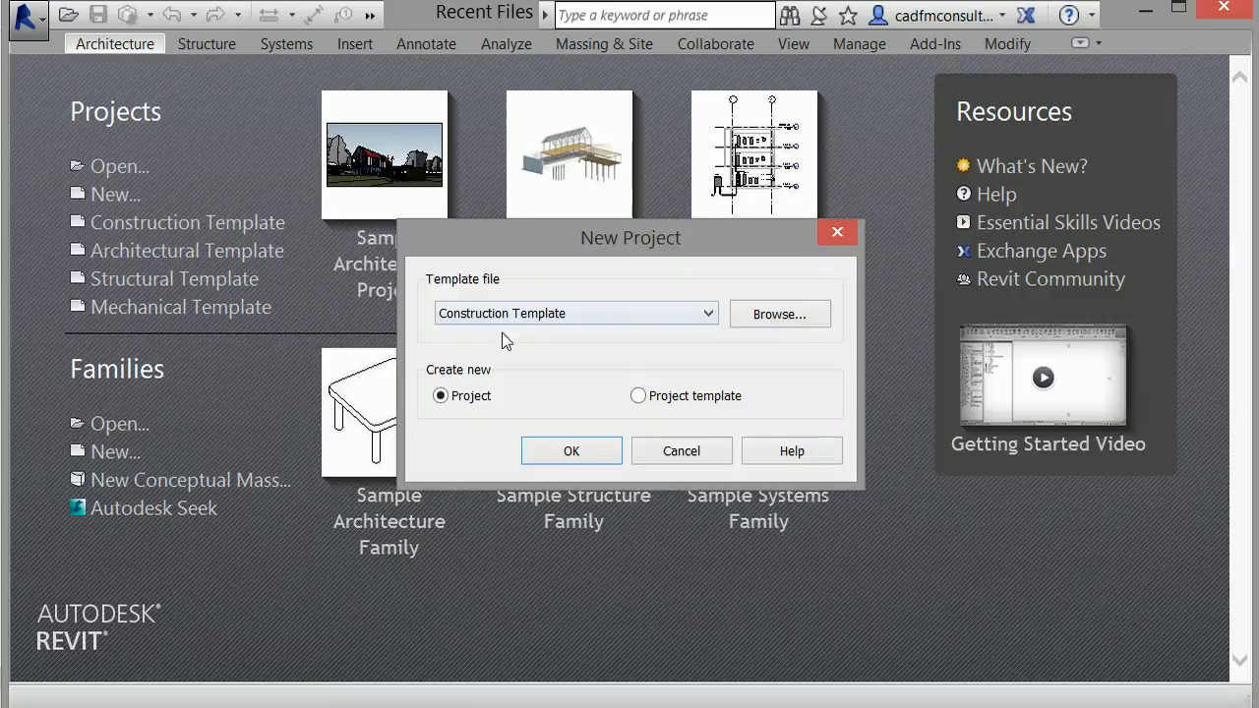
mouse_move(567, 358)
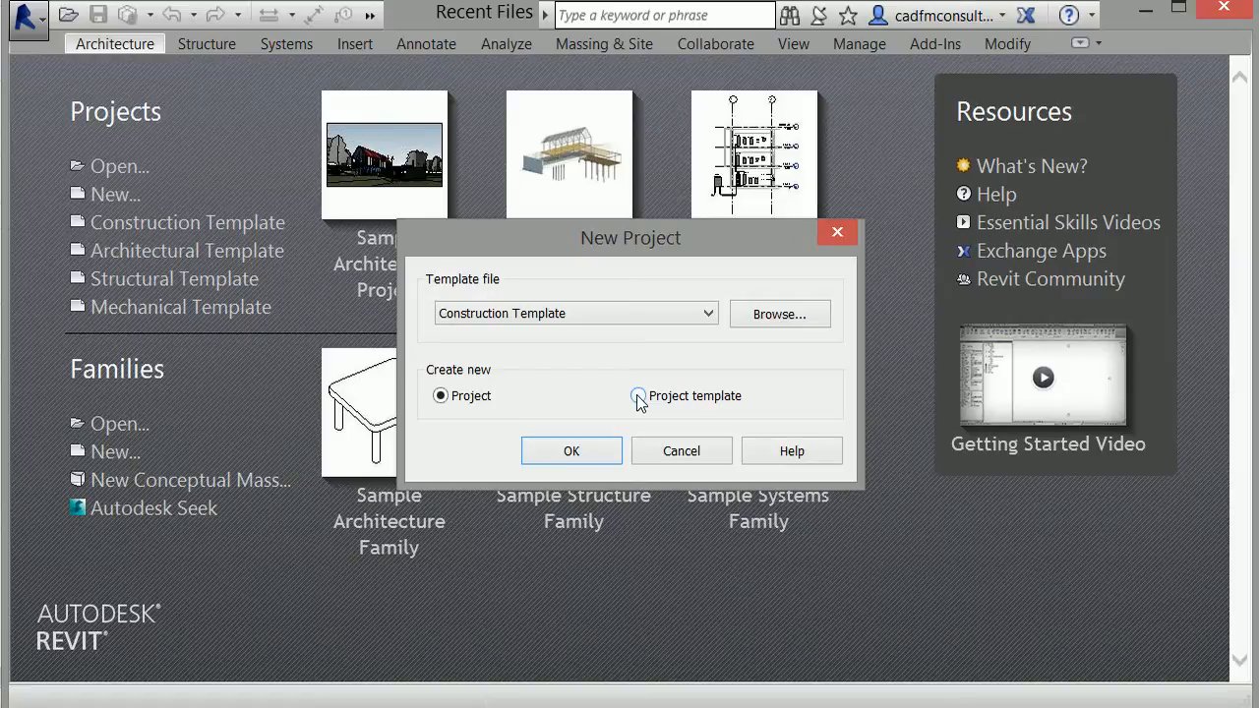
left_click(638, 396)
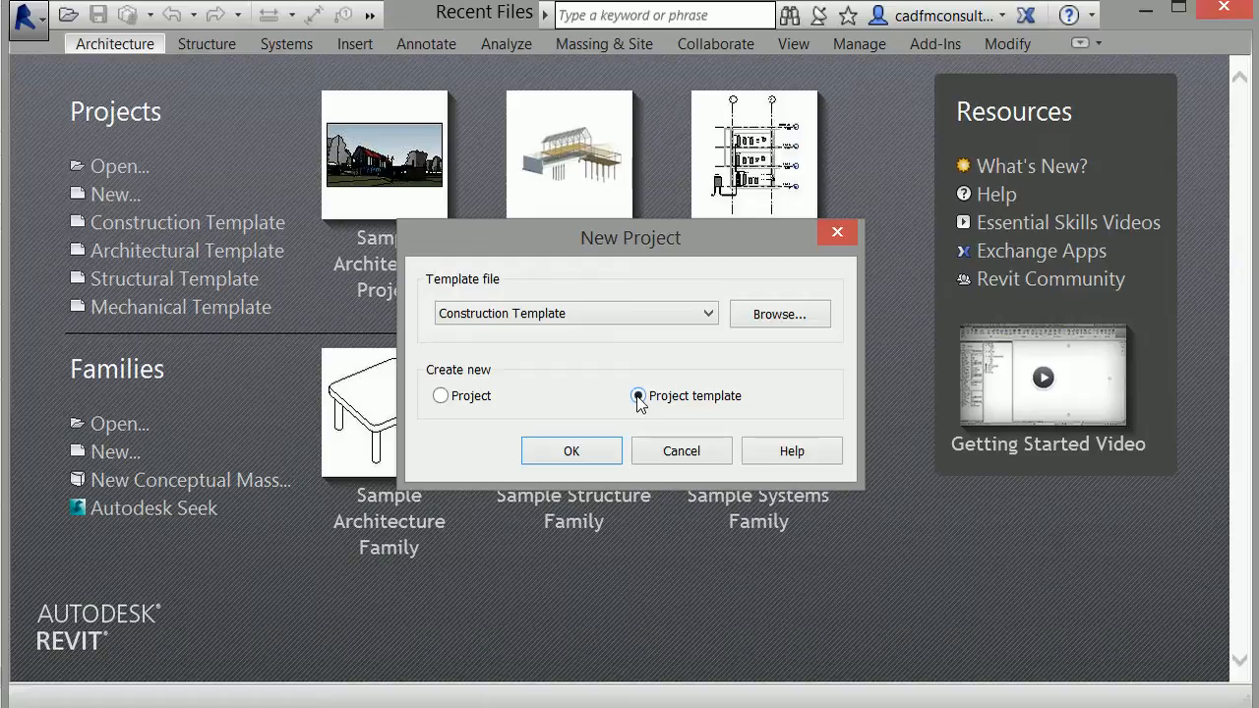
left_click(441, 395)
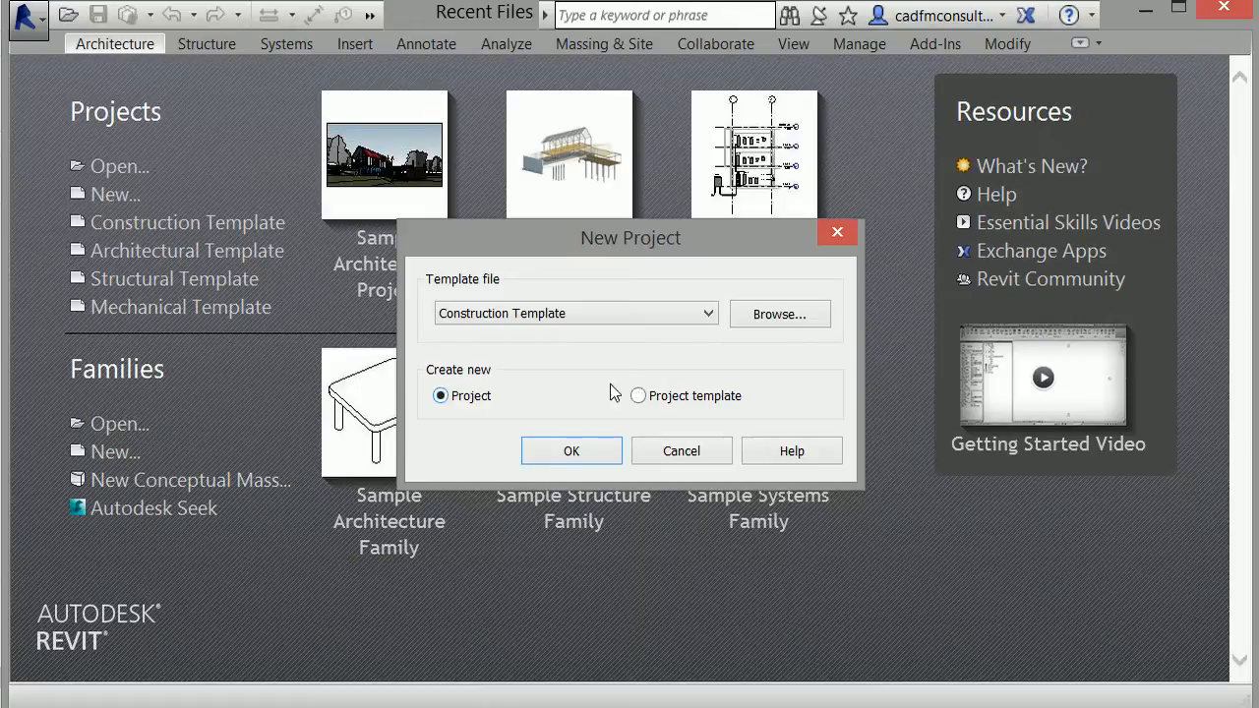
left_click(706, 313)
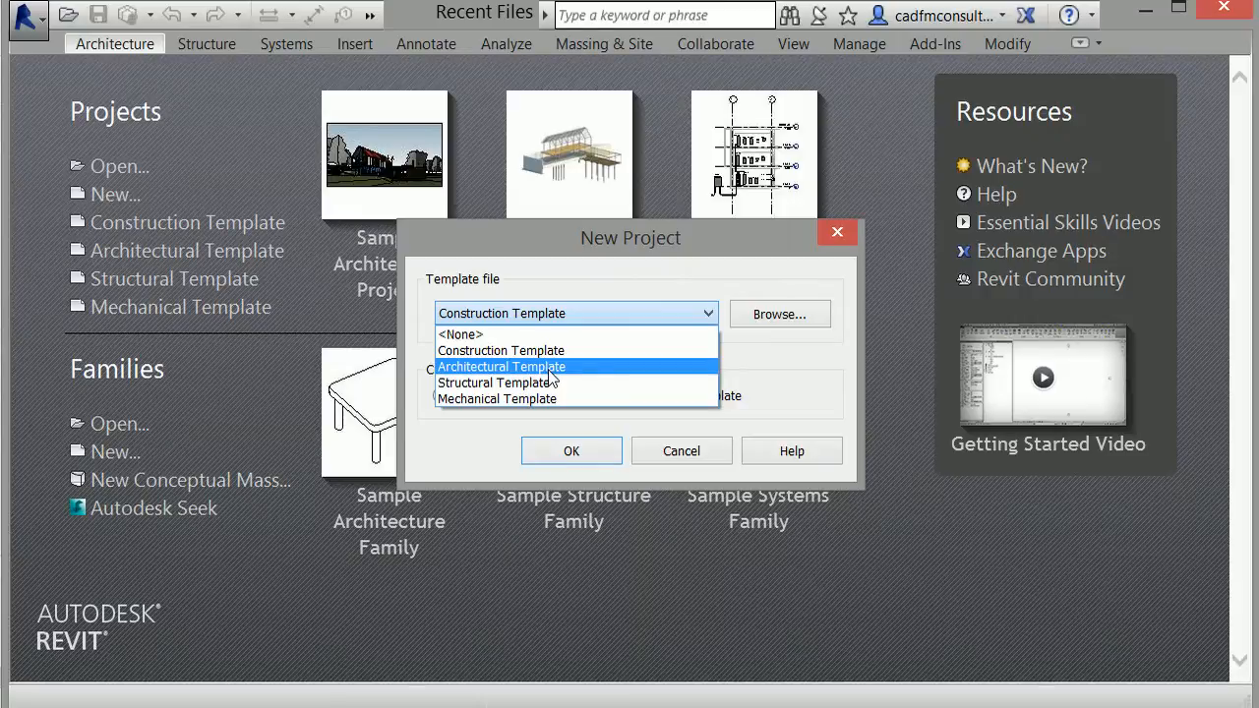
left_click(503, 366)
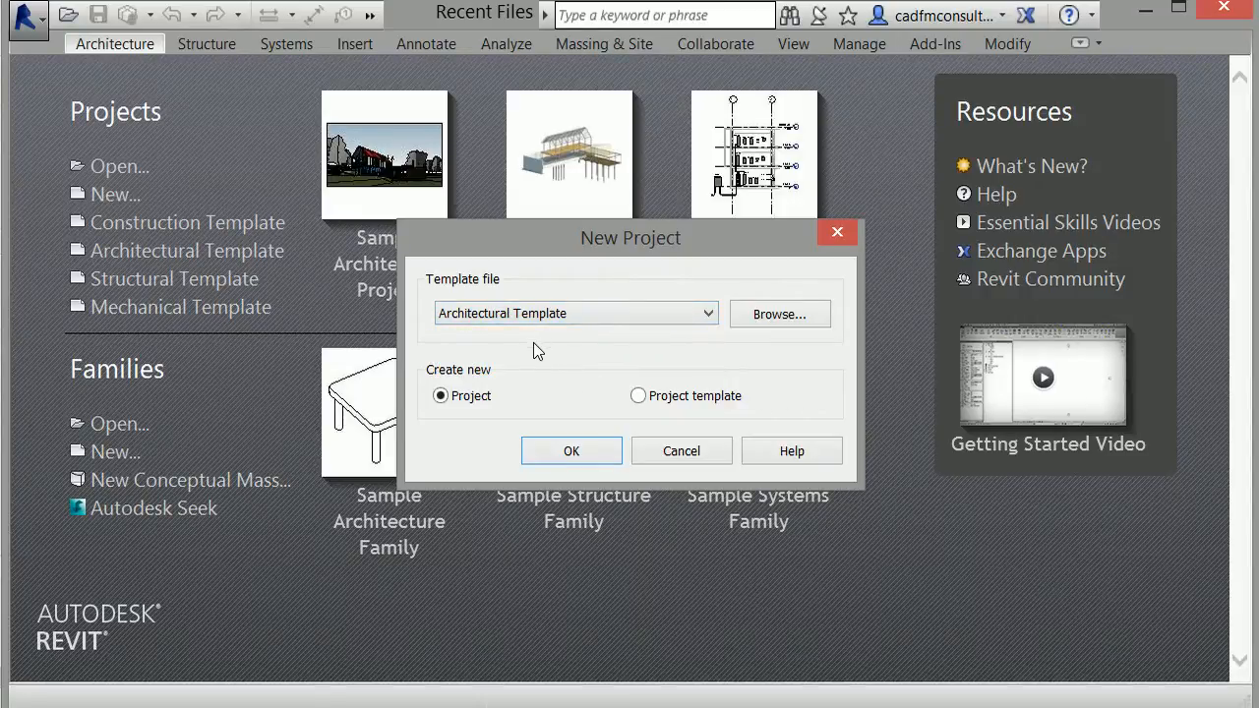
left_click(441, 395)
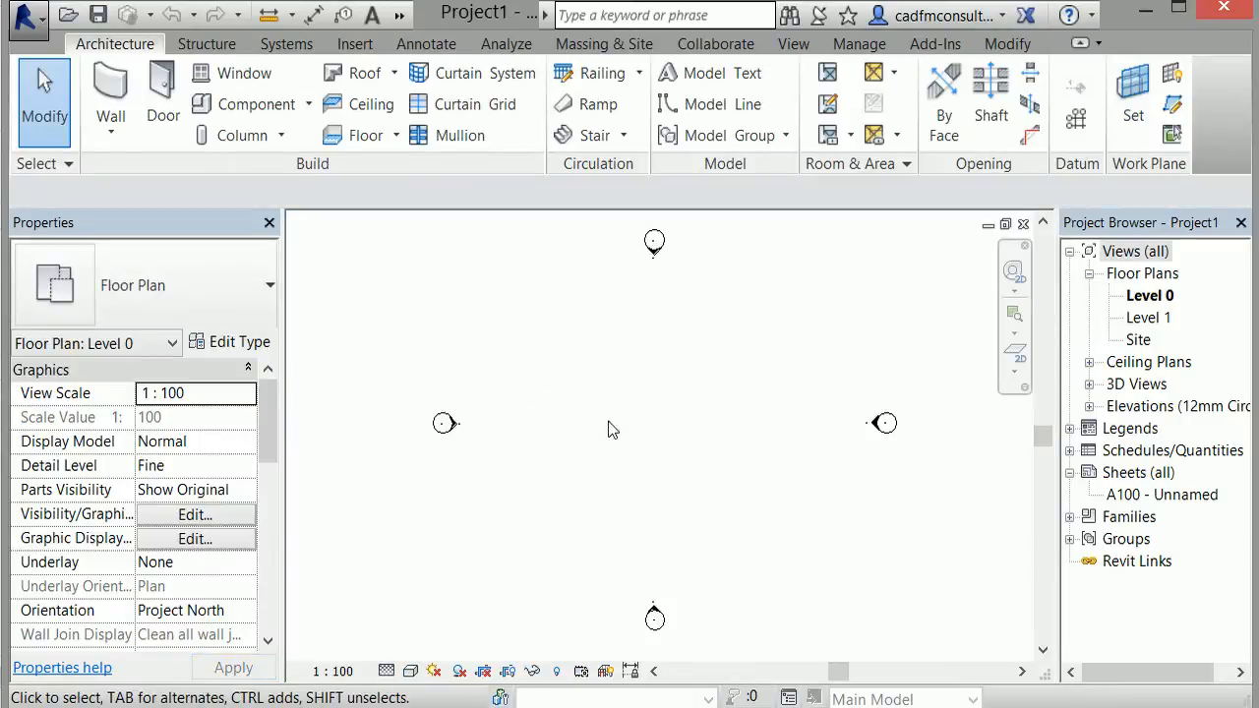
mouse_move(629, 403)
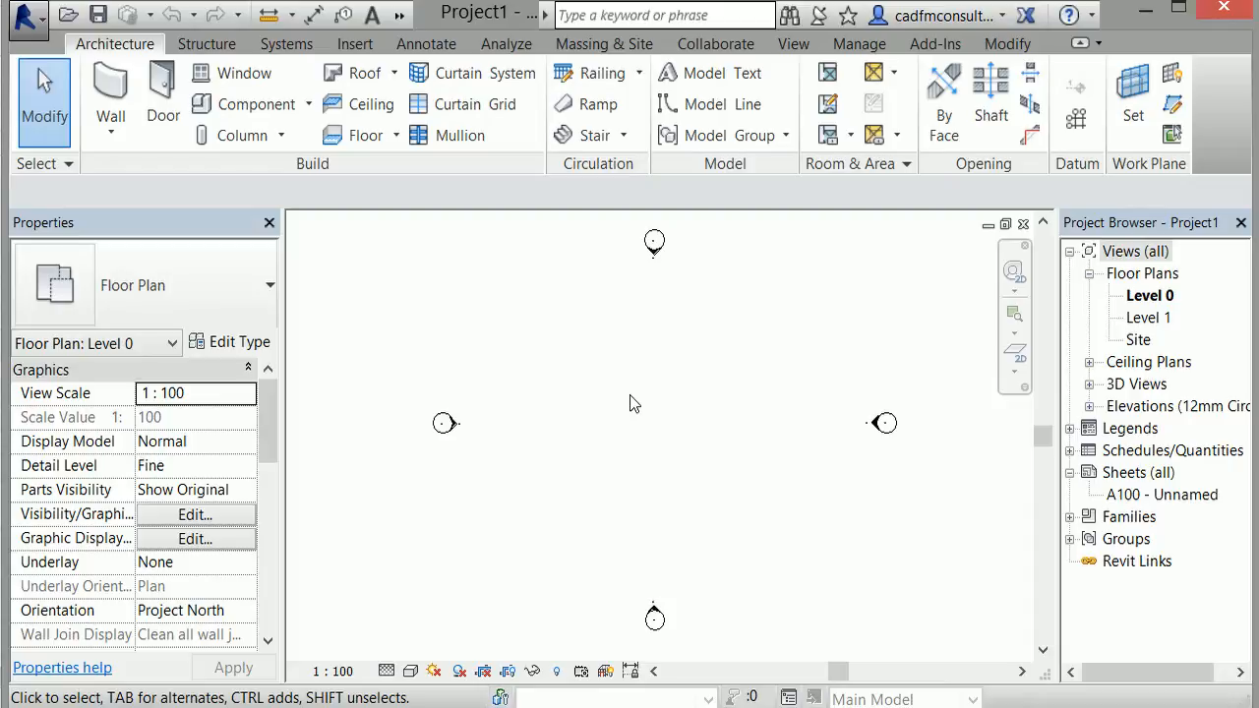
mouse_move(738, 413)
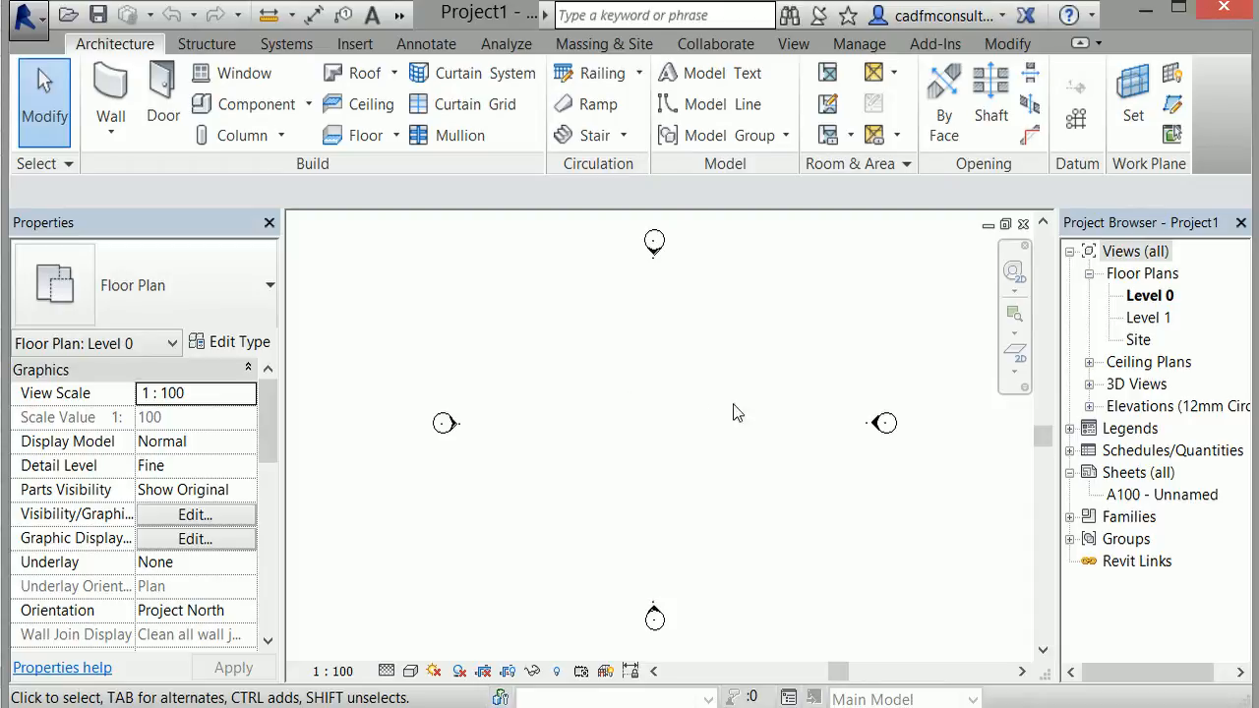
mouse_move(1133, 503)
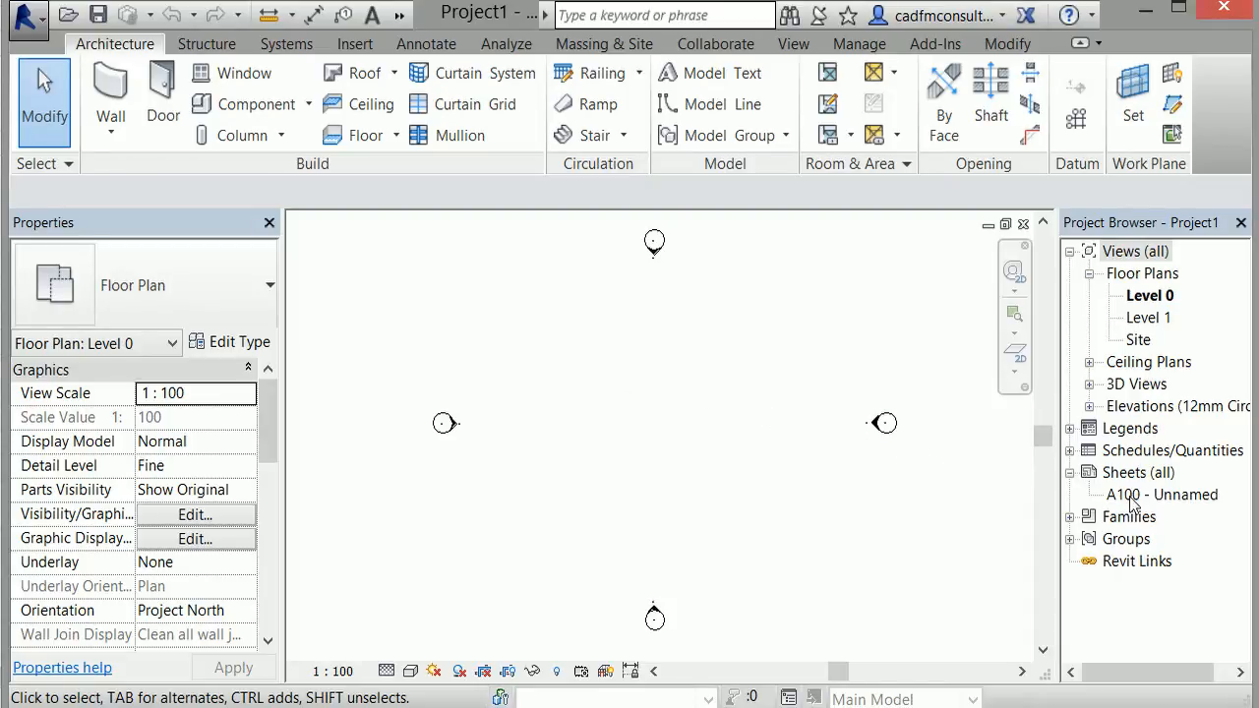
Open the A100 - Unnamed sheet from the Sheets (all) list
double_click(1165, 494)
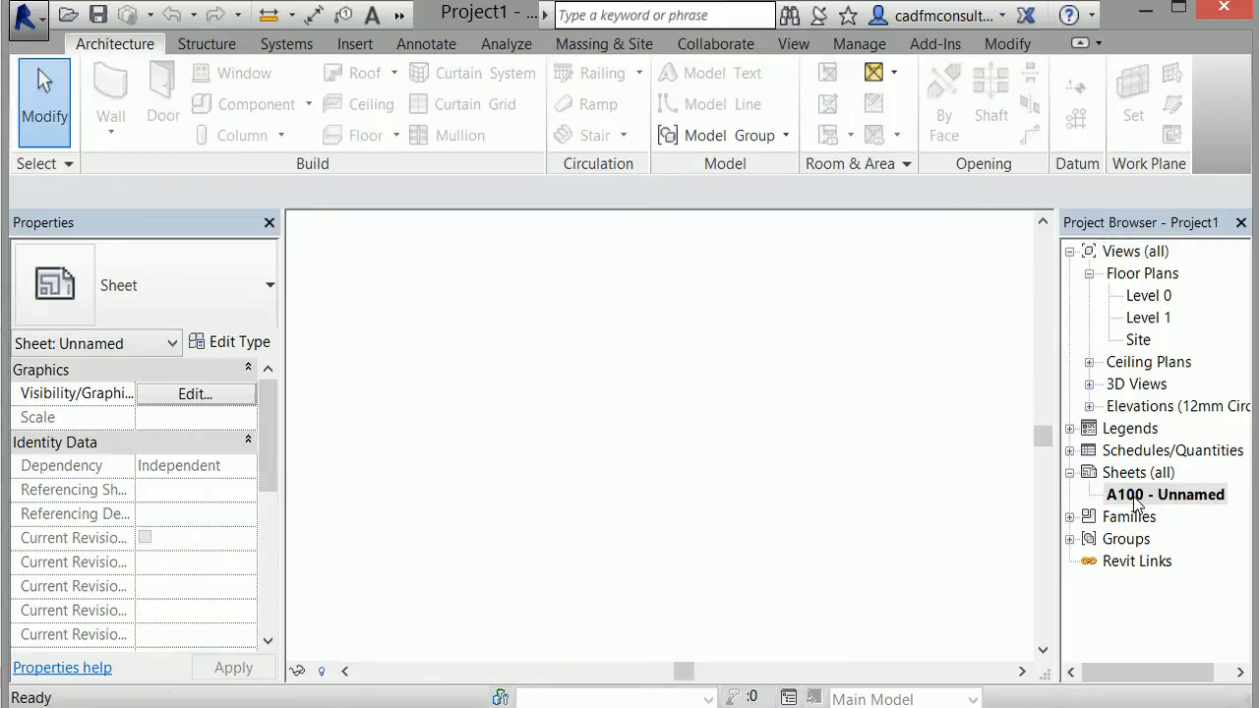
Return from the A100 sheet to the Level 0 floor plan via the Project Browser
double_click(1164, 494)
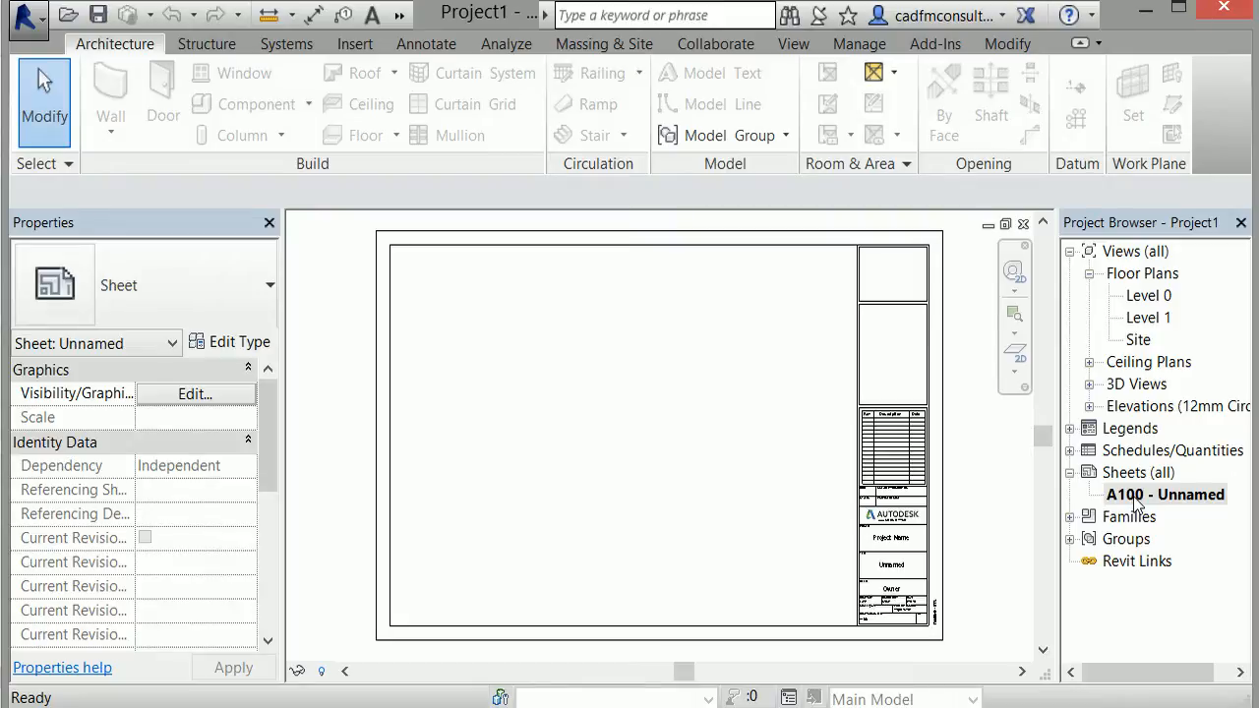
left_click(1149, 295)
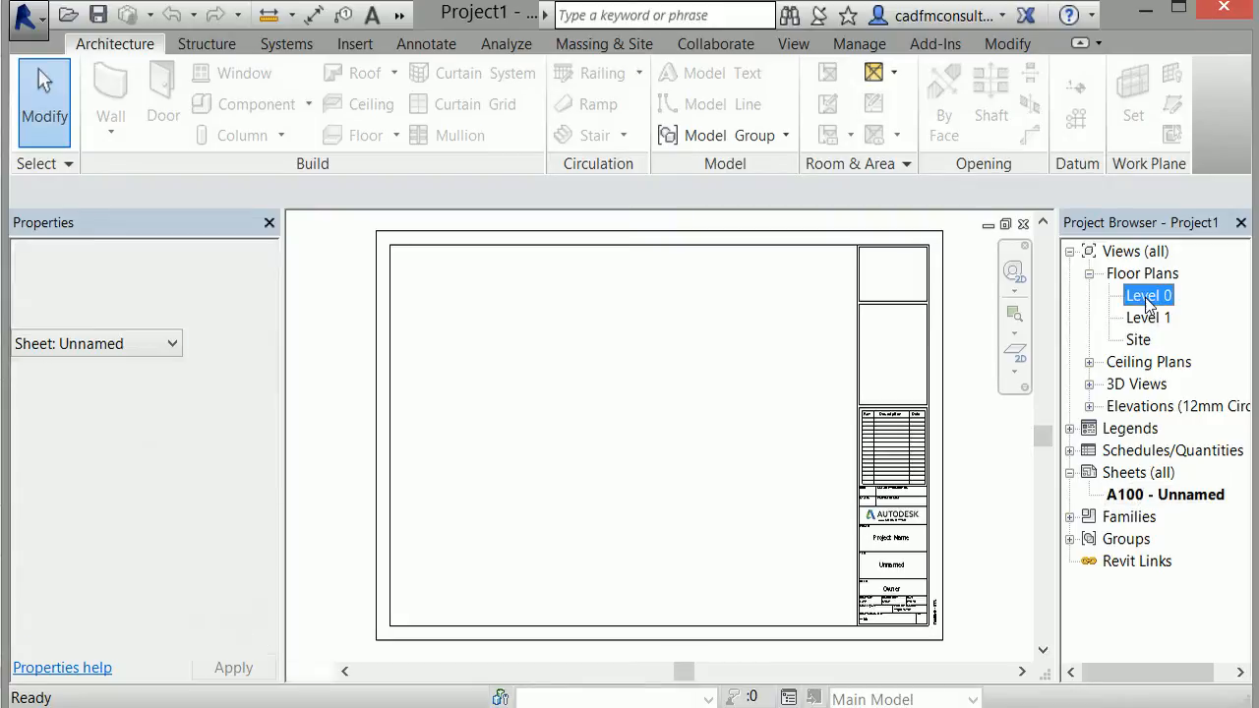
double_click(1149, 295)
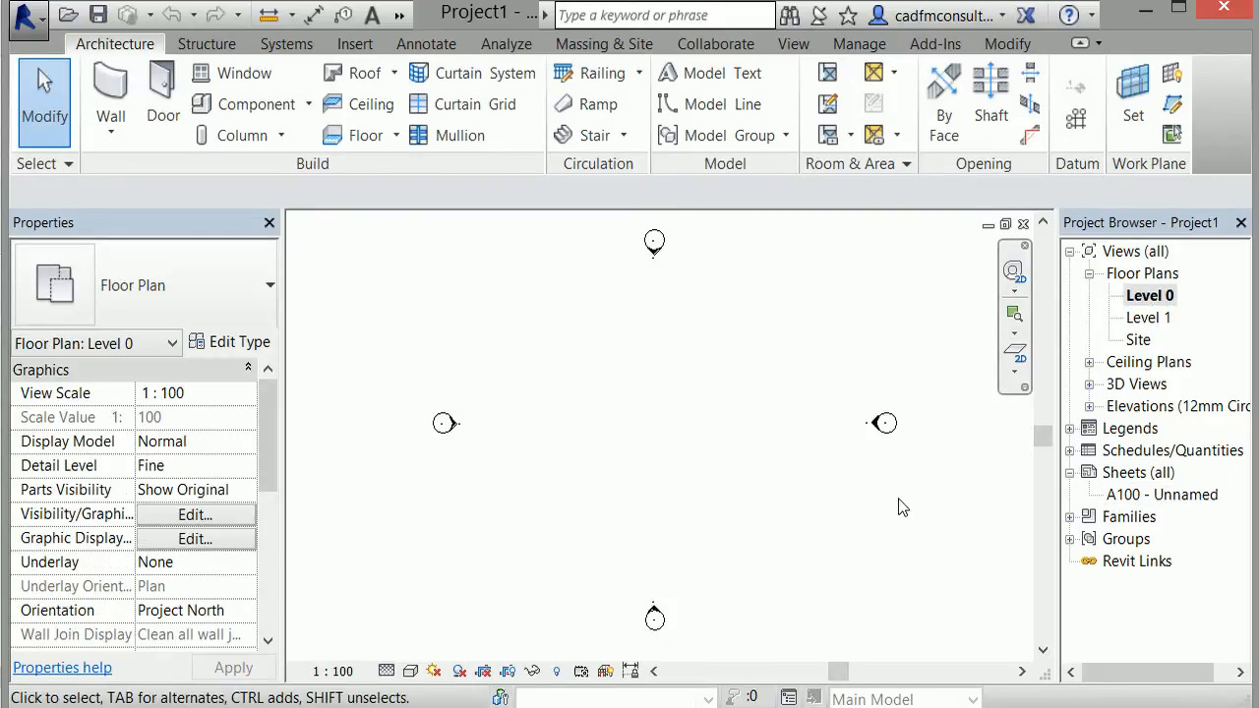
mouse_move(897, 474)
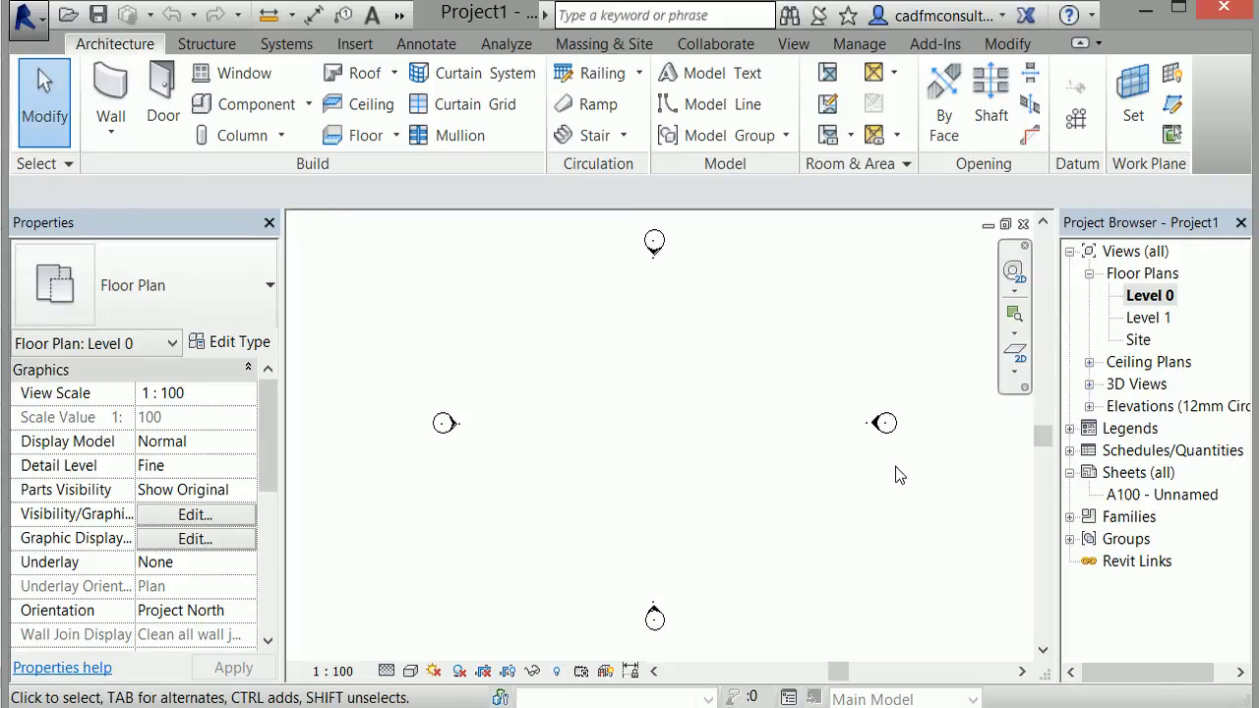
mouse_move(653, 246)
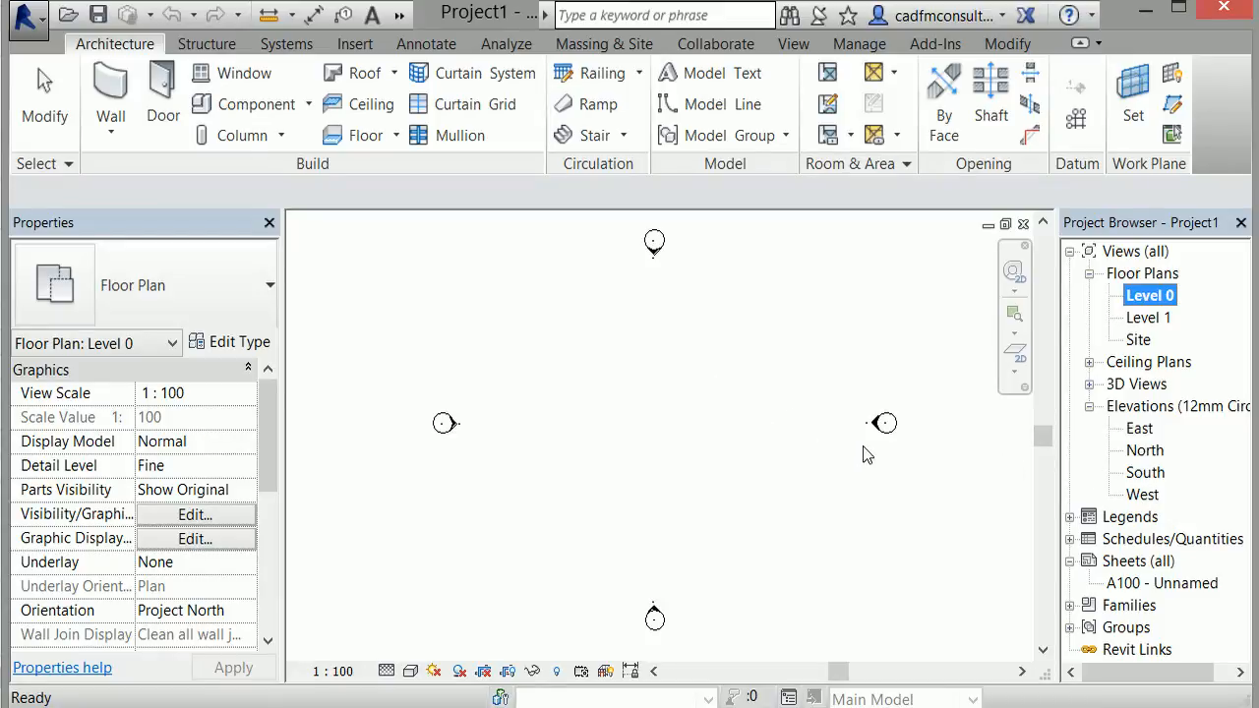
mouse_move(886, 440)
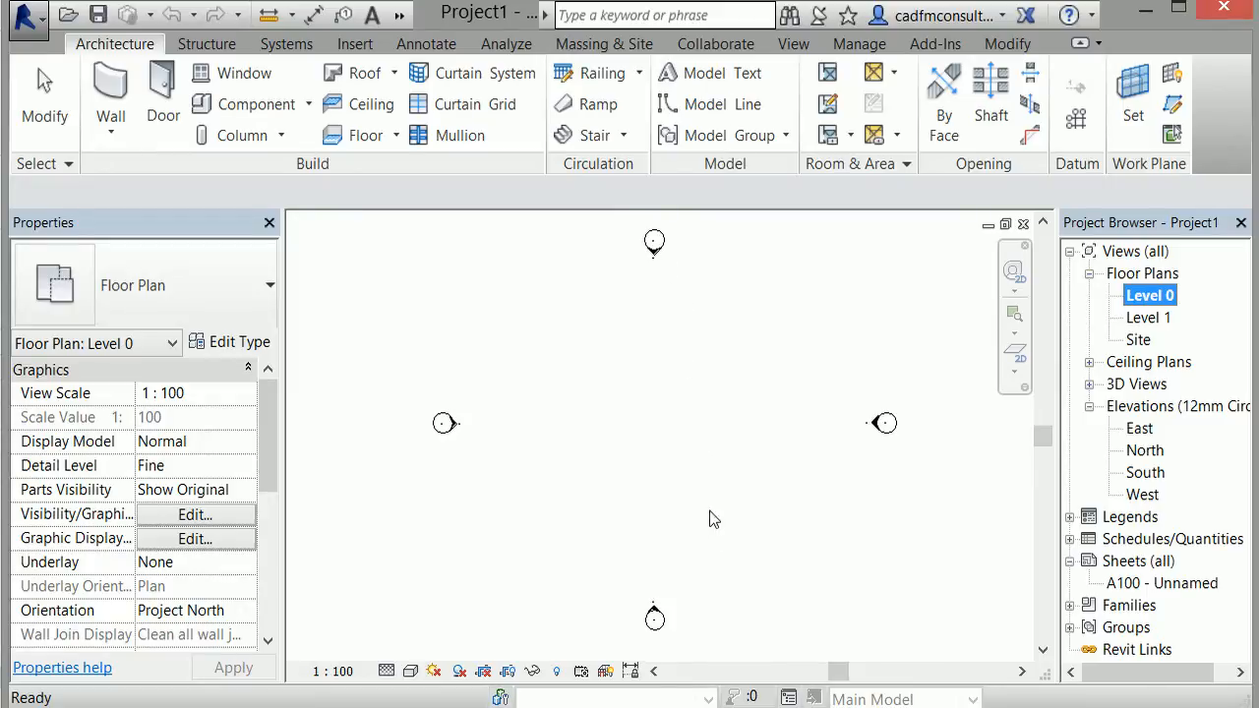
mouse_move(468, 443)
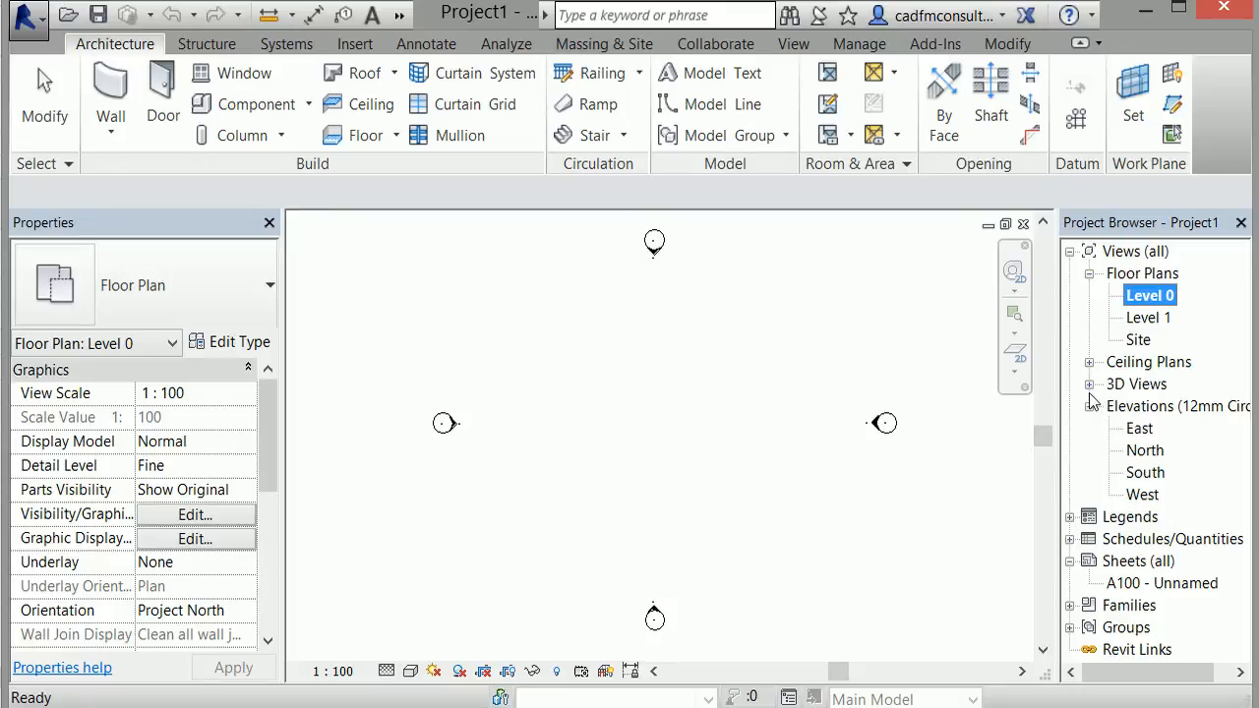
Expand the 3D Views entry in the Project Browser
left_click(1090, 383)
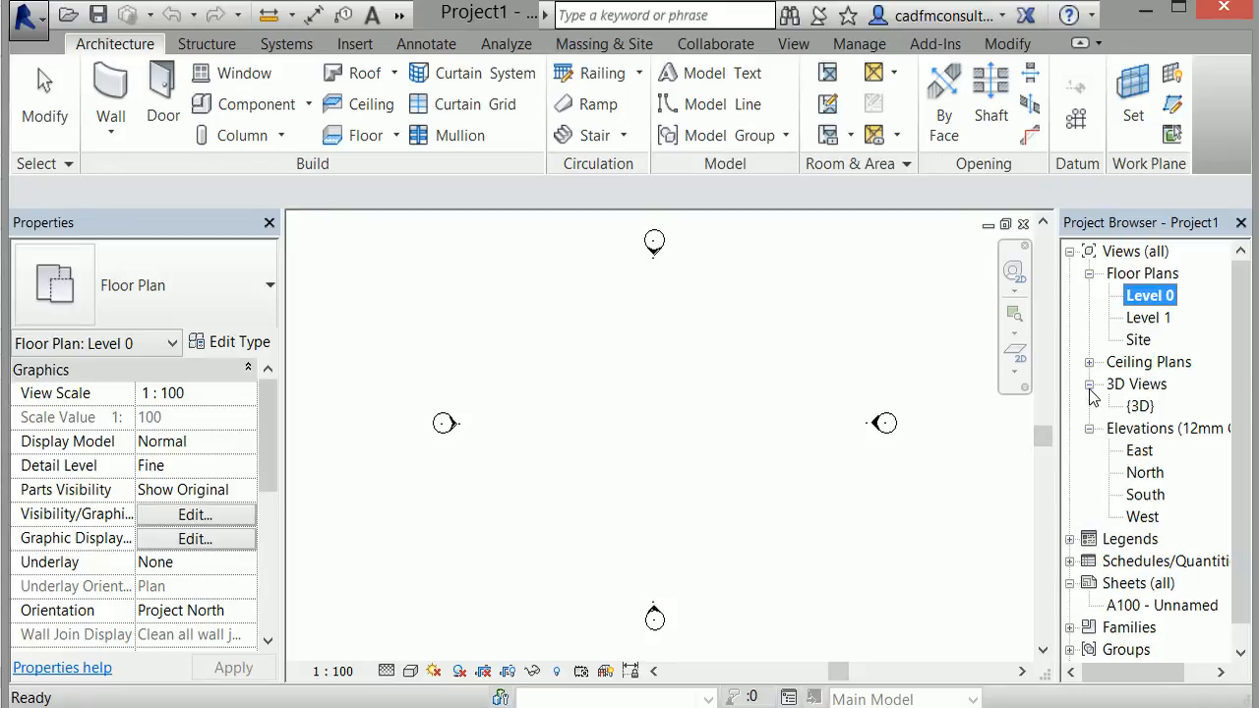